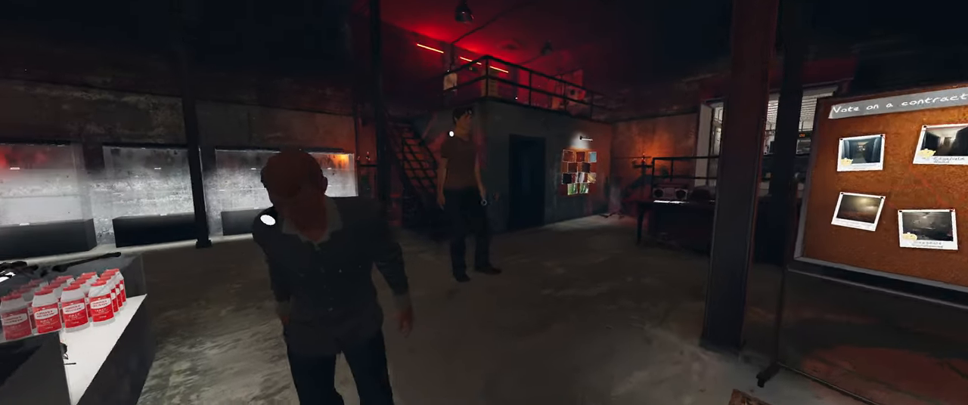
mouse_move(484, 202)
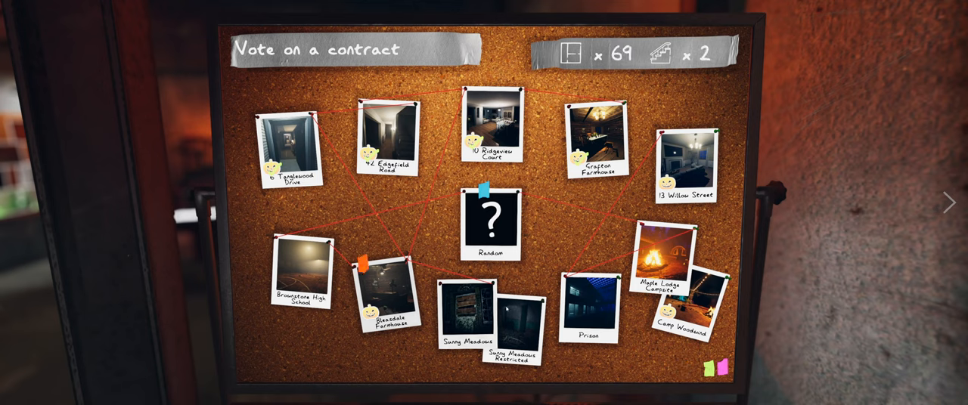
Buy video cameras, EMF readers, flashlights, UV lights and photo cameras up to 10 each, then exit the shop.
click(467, 310)
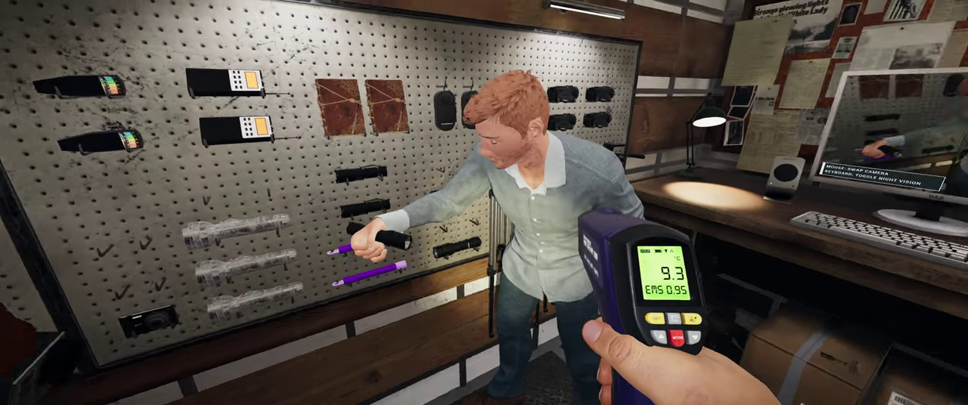
mouse_move(484, 203)
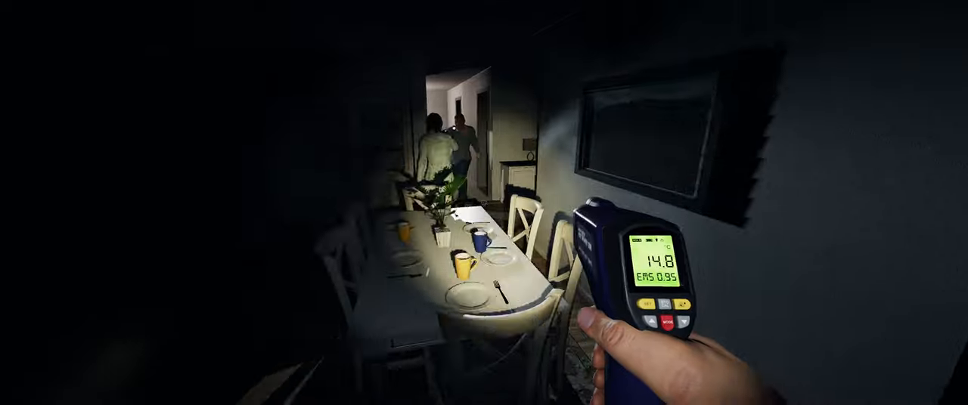
mouse_move(484, 203)
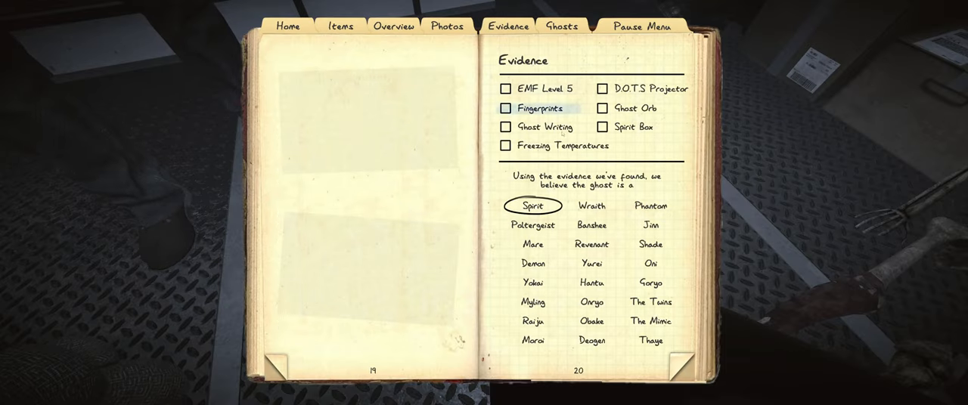
click(591, 264)
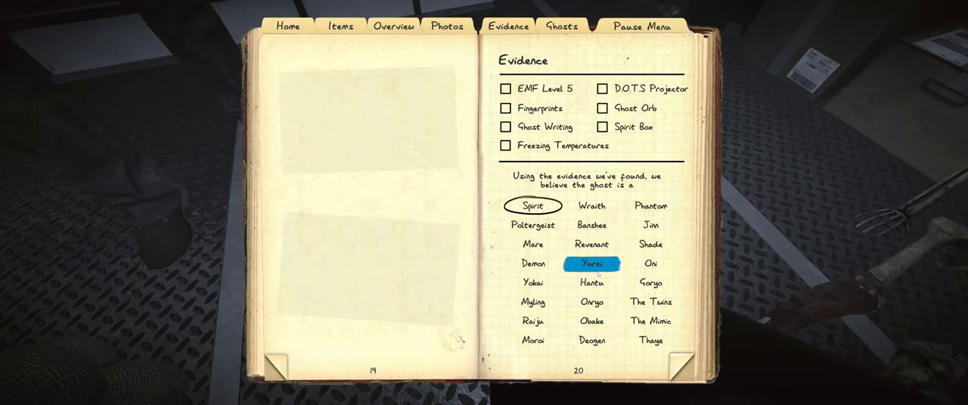
click(533, 225)
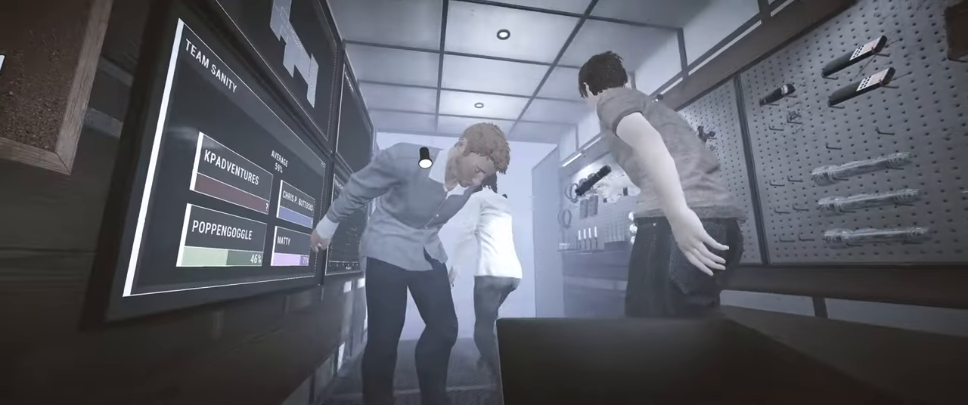
mouse_move(484, 203)
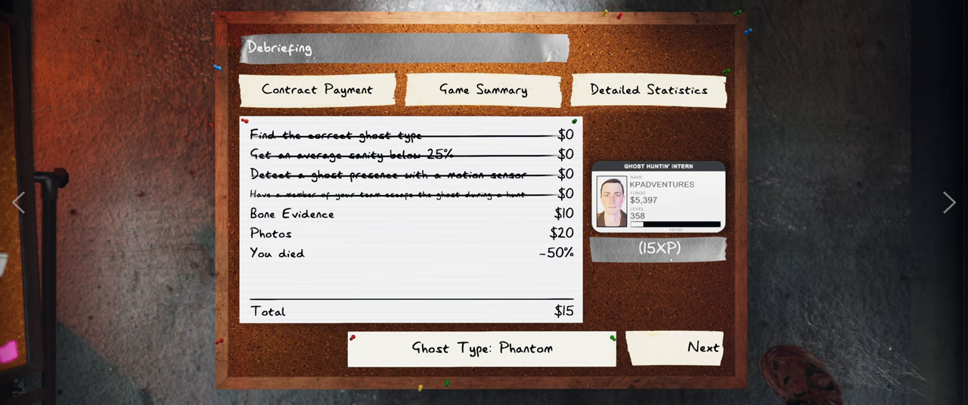
mouse_move(703, 348)
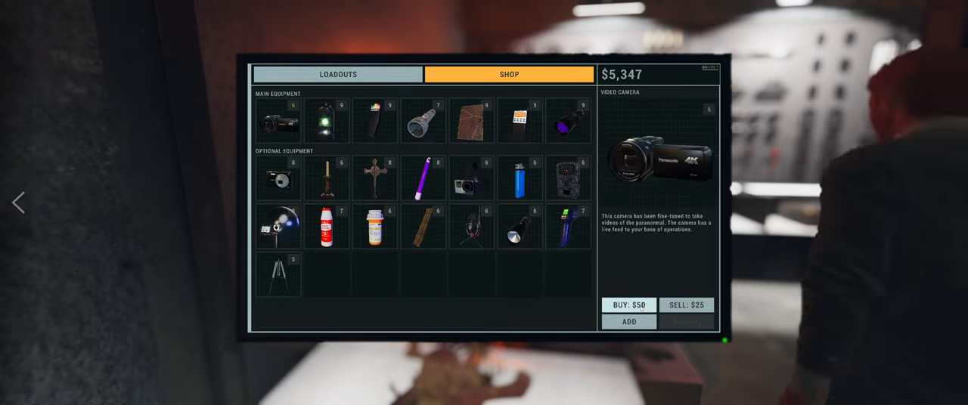
click(326, 120)
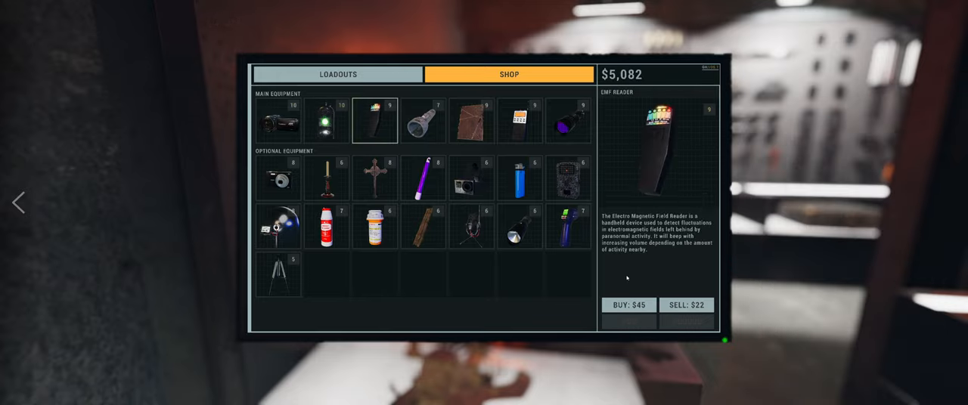
click(424, 120)
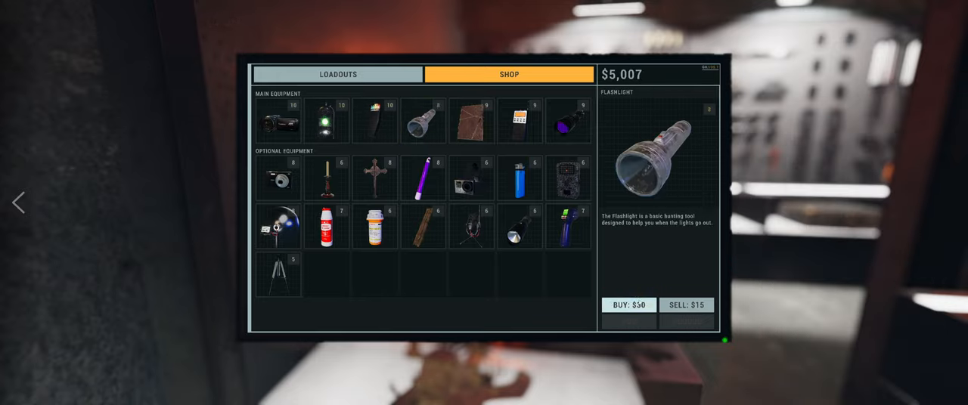
click(472, 120)
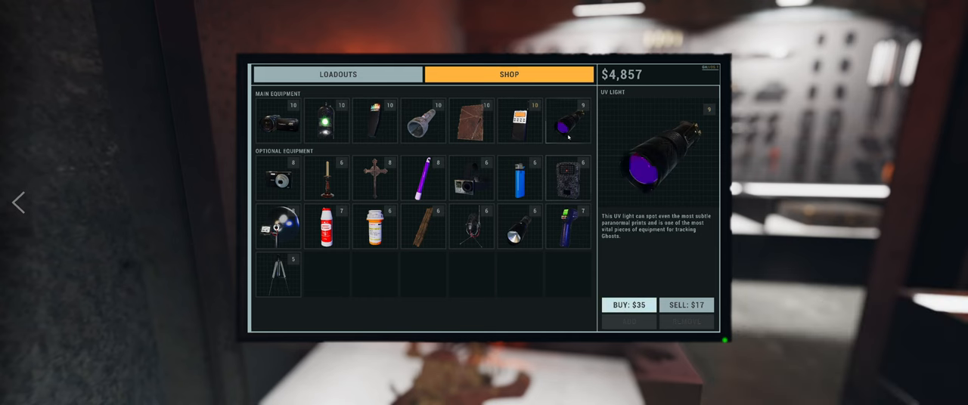
click(279, 178)
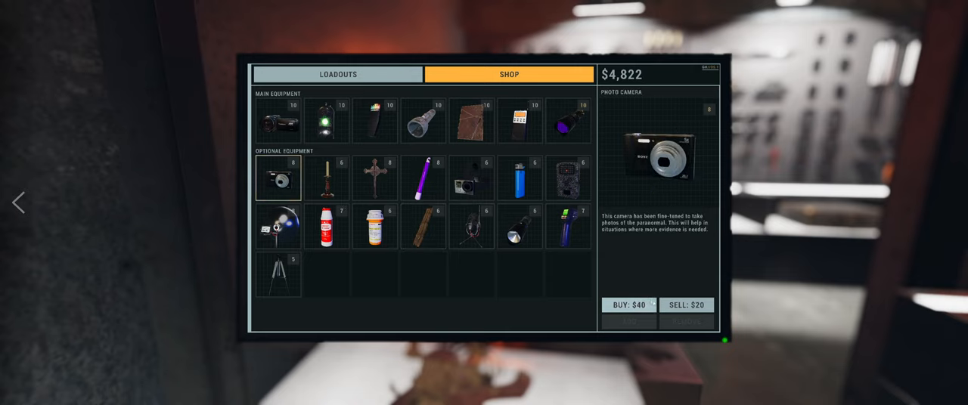
click(326, 178)
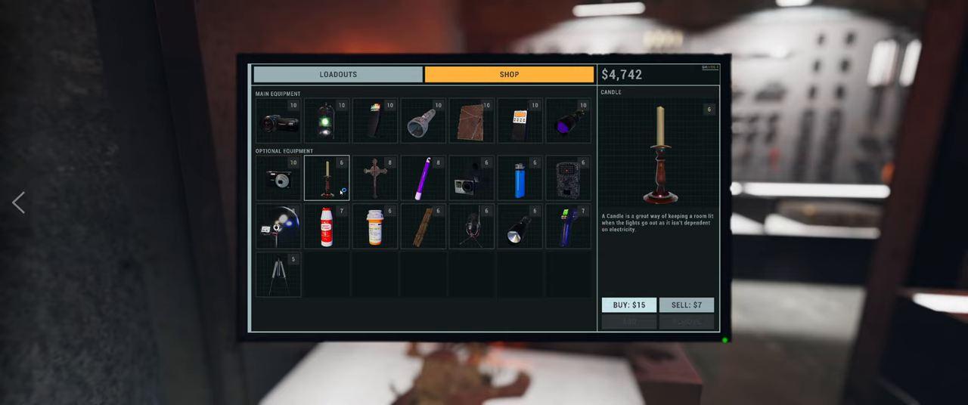
click(631, 305)
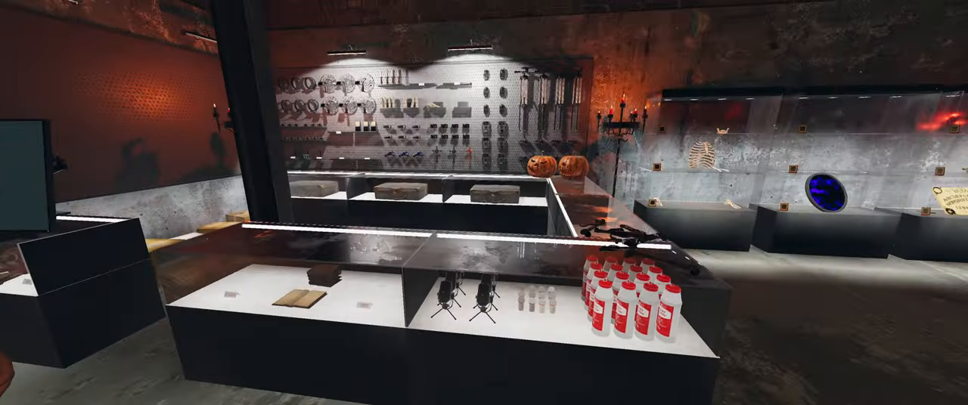
mouse_move(484, 203)
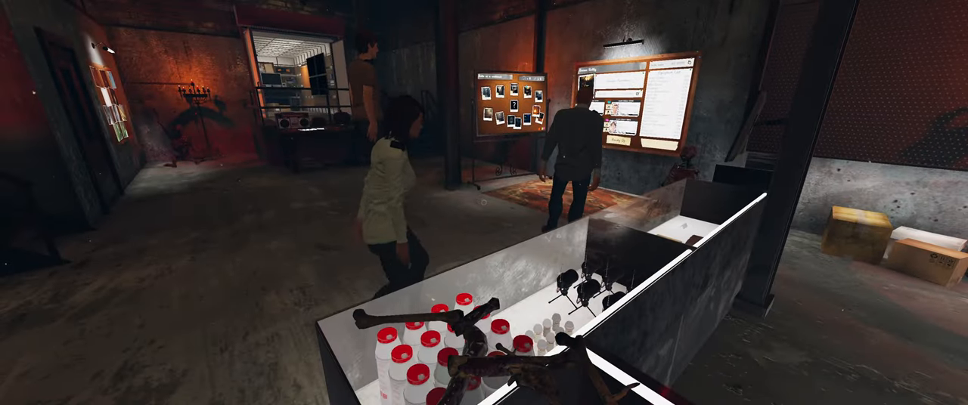